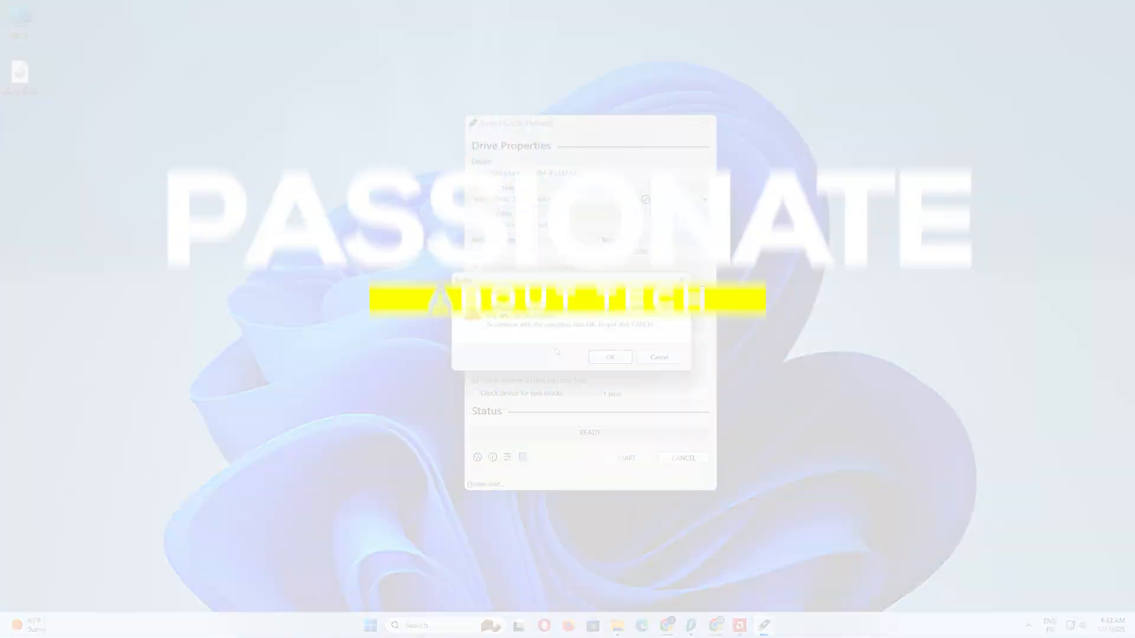
Search 'rufus', reach rufus.ie and download the standard x64 rufus-4.9.exe release
{"action": "left_click", "coordinate": [608, 358]}
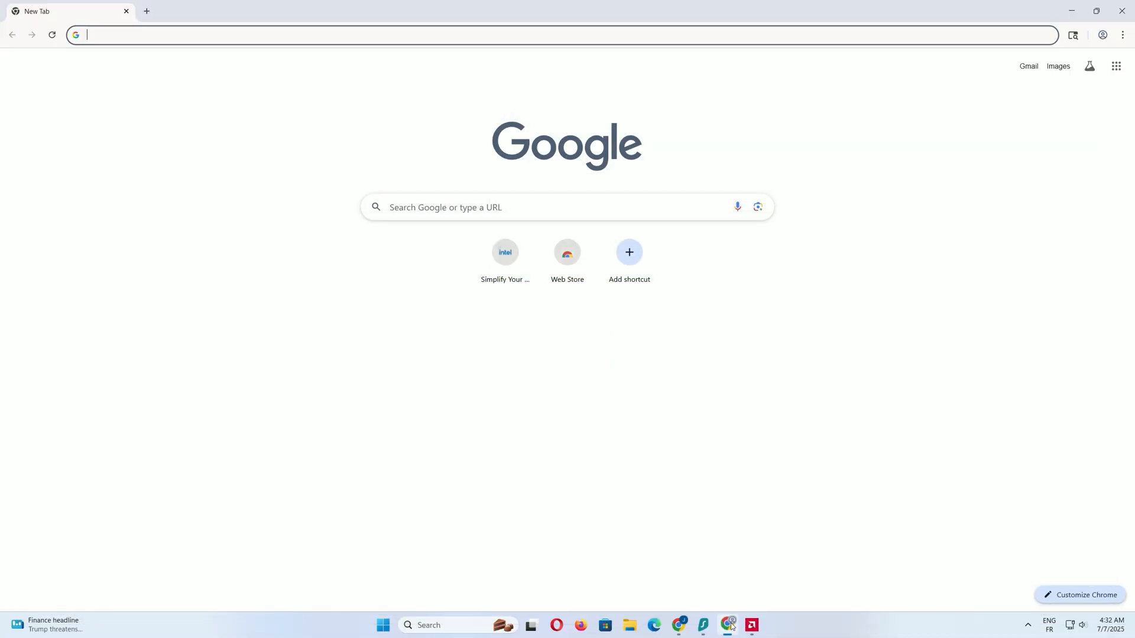
{"action": "mouse_move", "coordinate": [586, 39]}
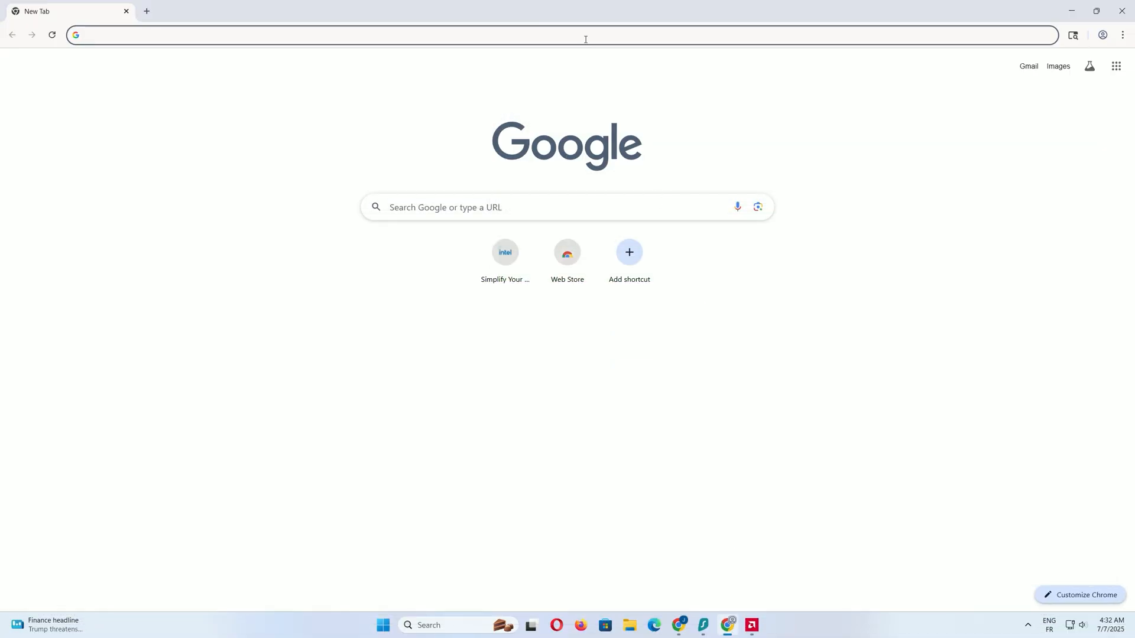
{"action": "type", "text": "rufus.ie/en/"}
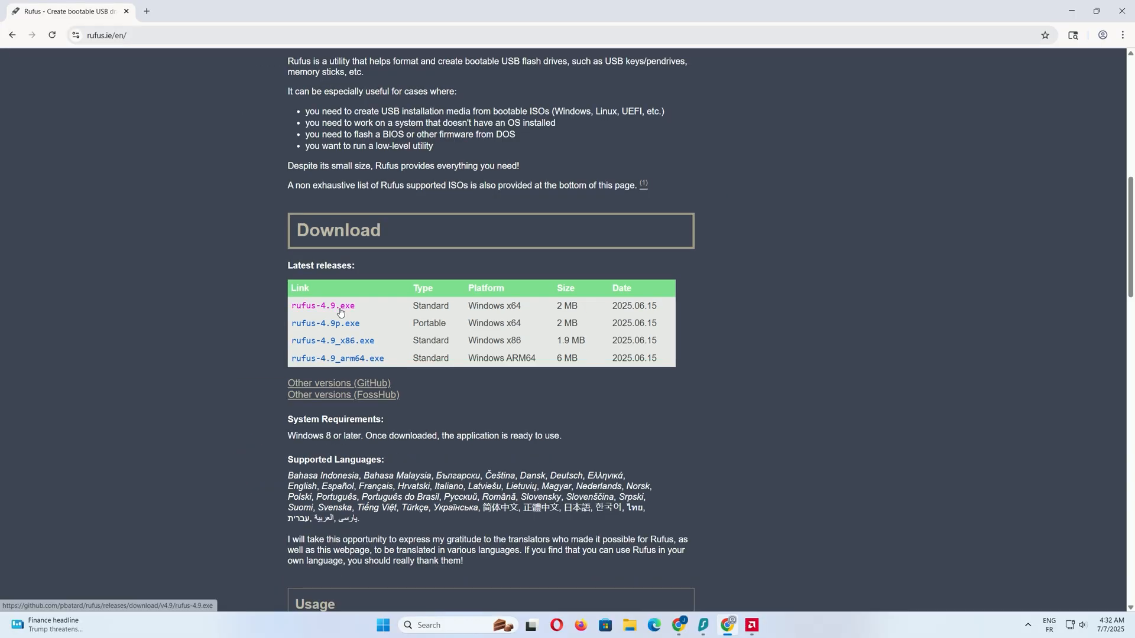
{"action": "left_click", "coordinate": [322, 305]}
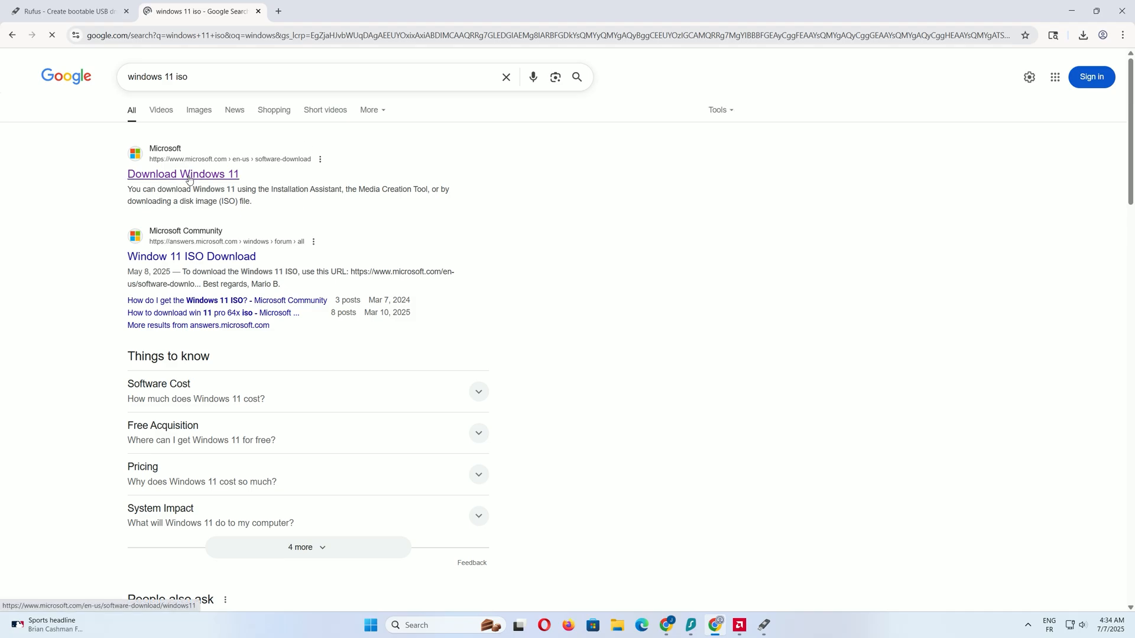
Open Microsoft's Download Windows 11 page from the 'windows 11 iso' results
{"action": "left_click", "coordinate": [184, 173]}
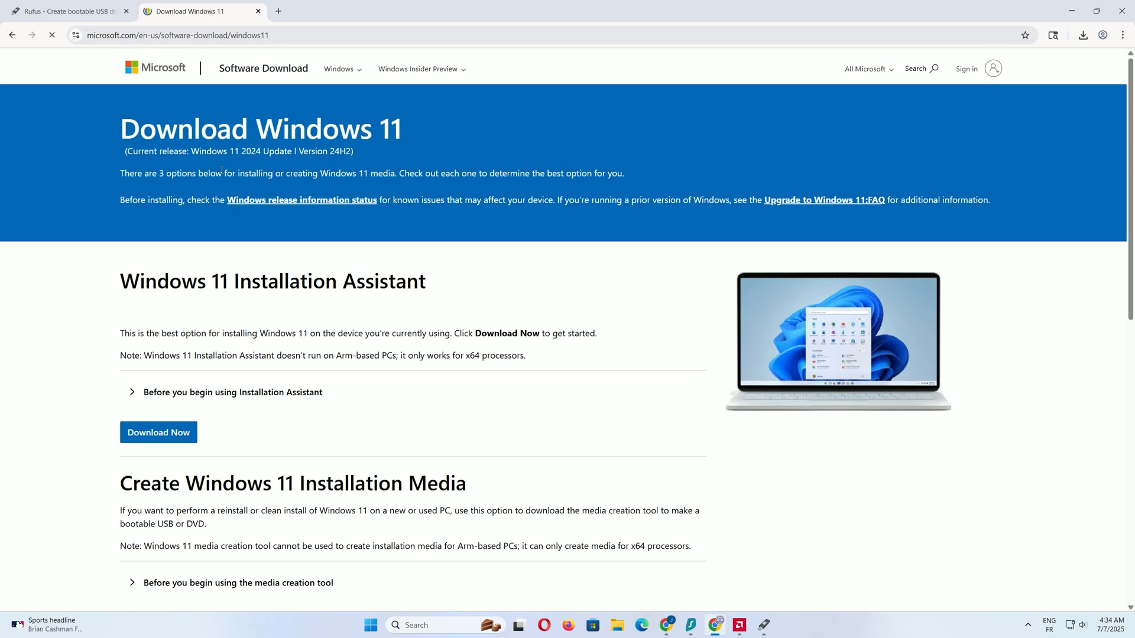
Choose 'Windows 11 (multi-edition ISO for x64 devices)' as the download and confirm it
{"action": "scroll", "scroll_direction": "down", "scroll_amount": 3}
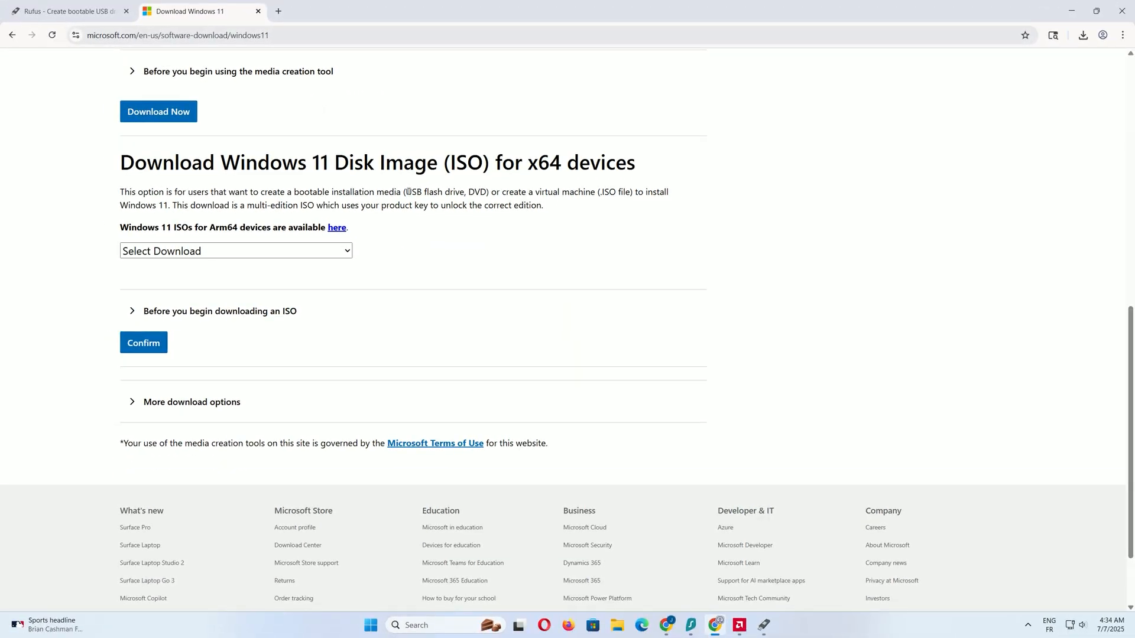
{"action": "left_click", "coordinate": [235, 251]}
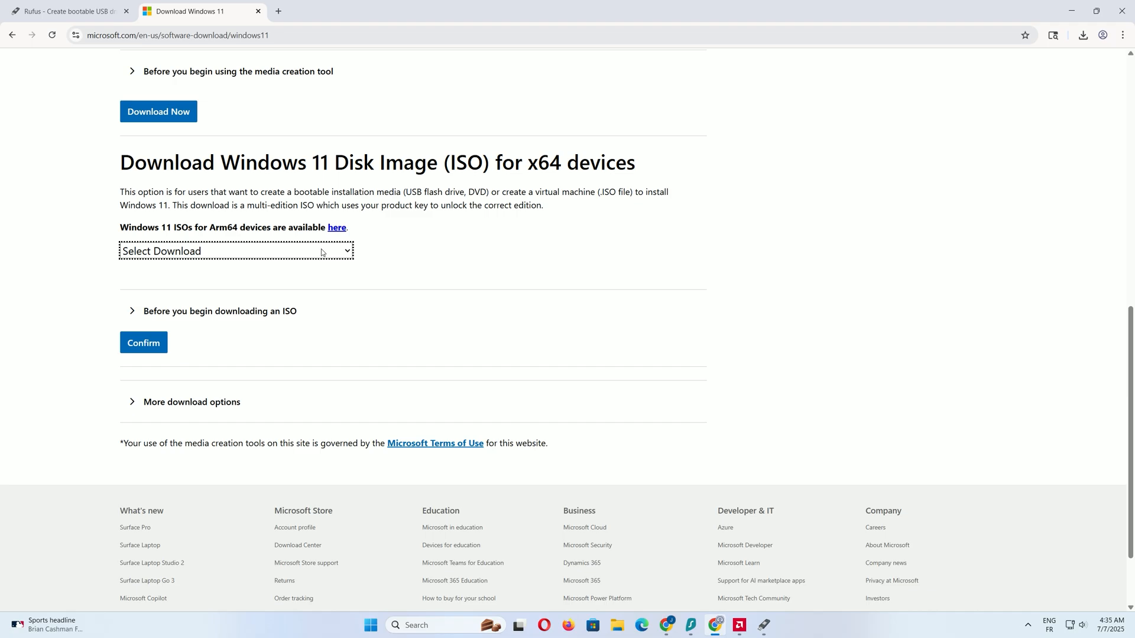
{"action": "left_click", "coordinate": [234, 251]}
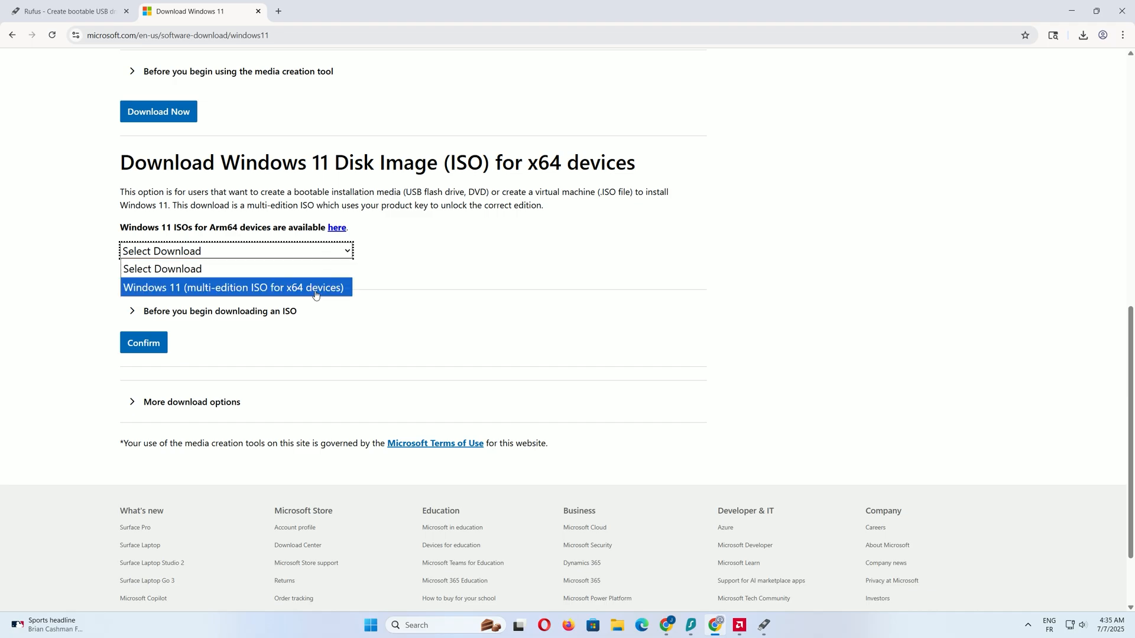
{"action": "left_click", "coordinate": [233, 287]}
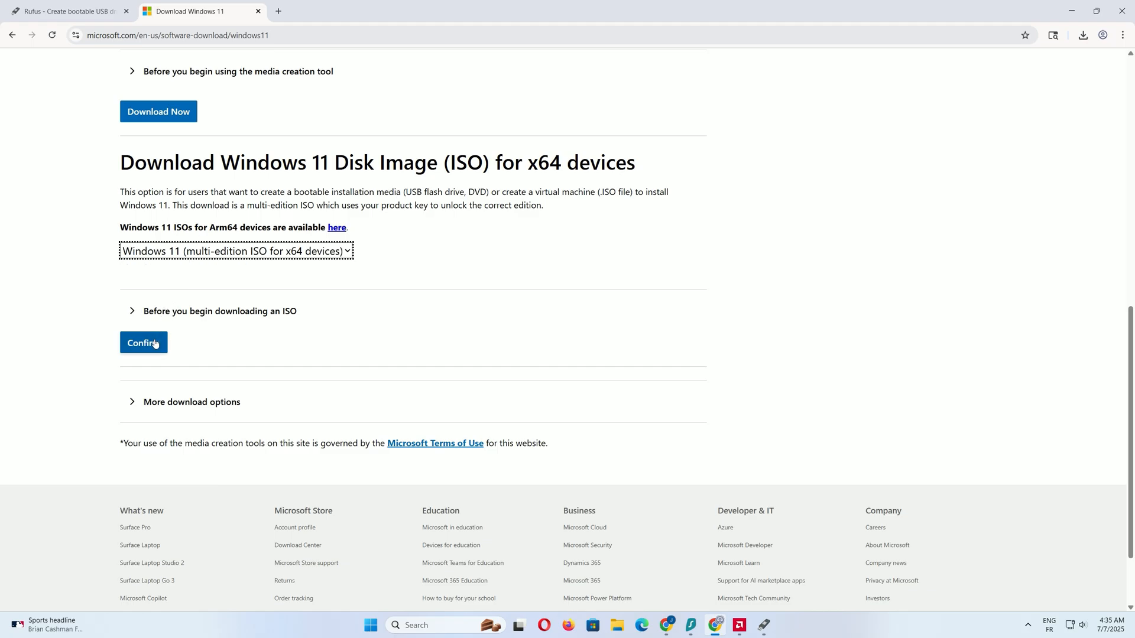
{"action": "left_click", "coordinate": [143, 343]}
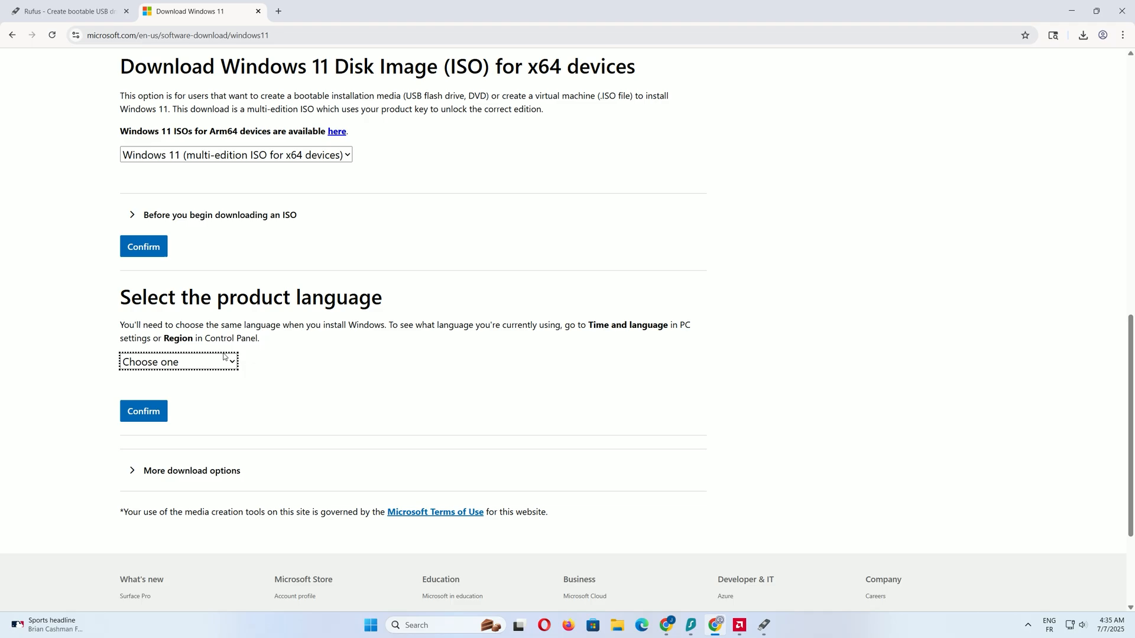
Set the product language to English (United States) and start the 64-bit ISO download
{"action": "left_click", "coordinate": [178, 362]}
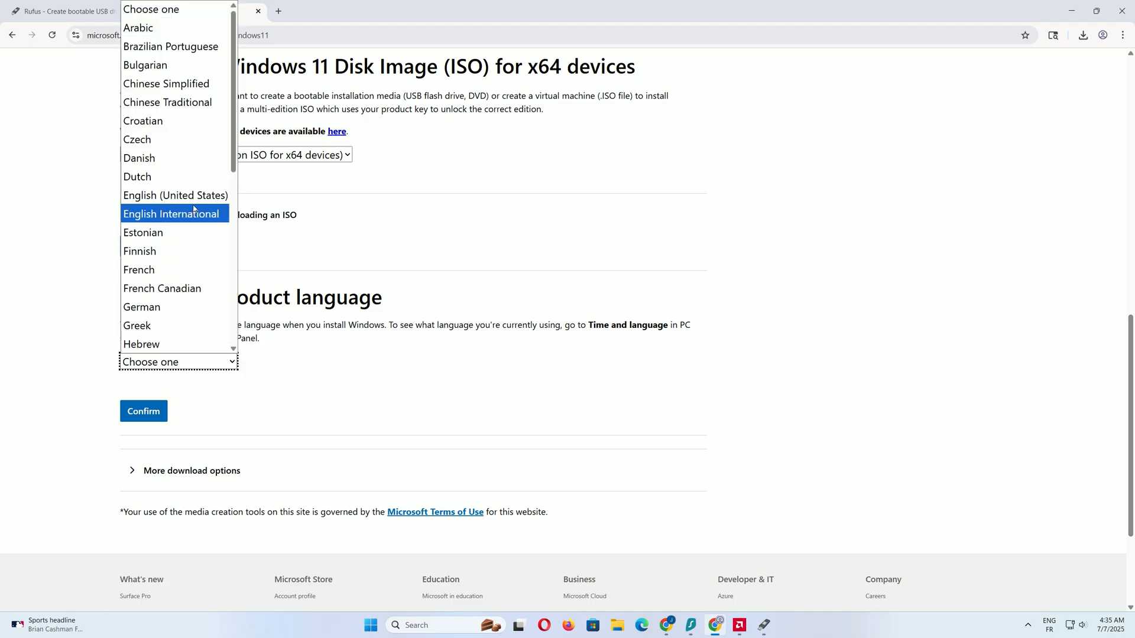
{"action": "left_click", "coordinate": [175, 195]}
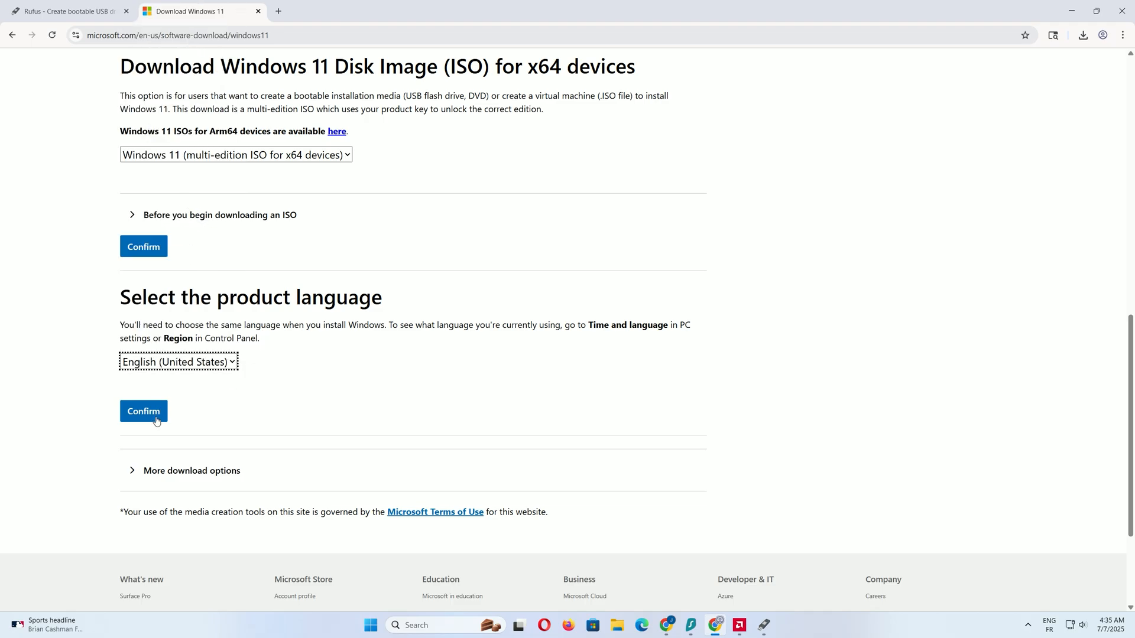
{"action": "left_click", "coordinate": [143, 411]}
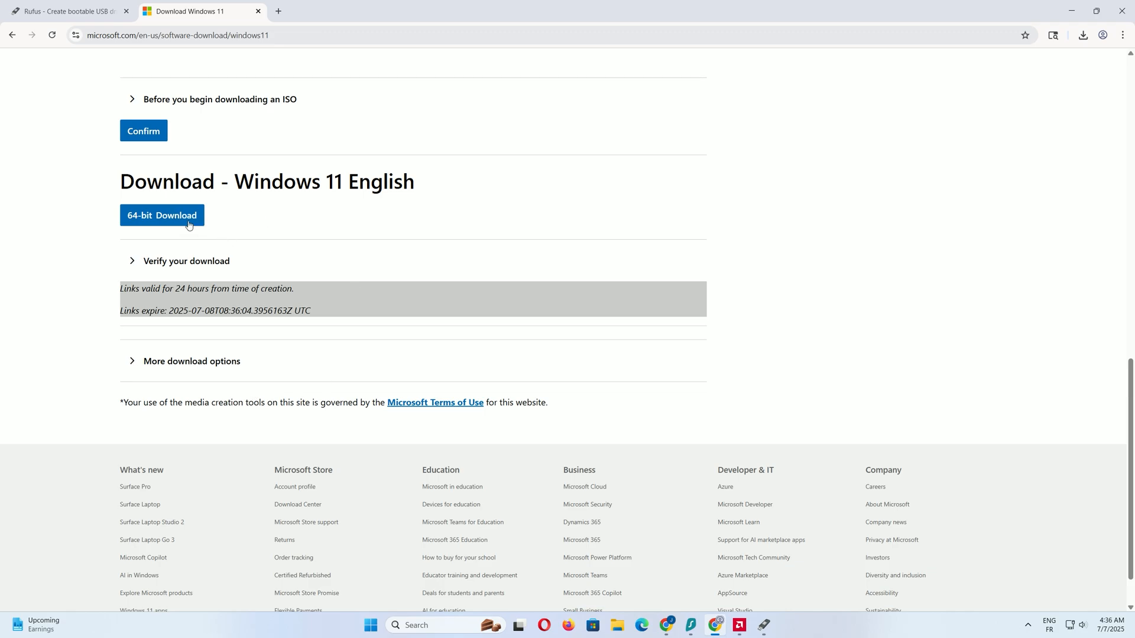
{"action": "left_click", "coordinate": [162, 215]}
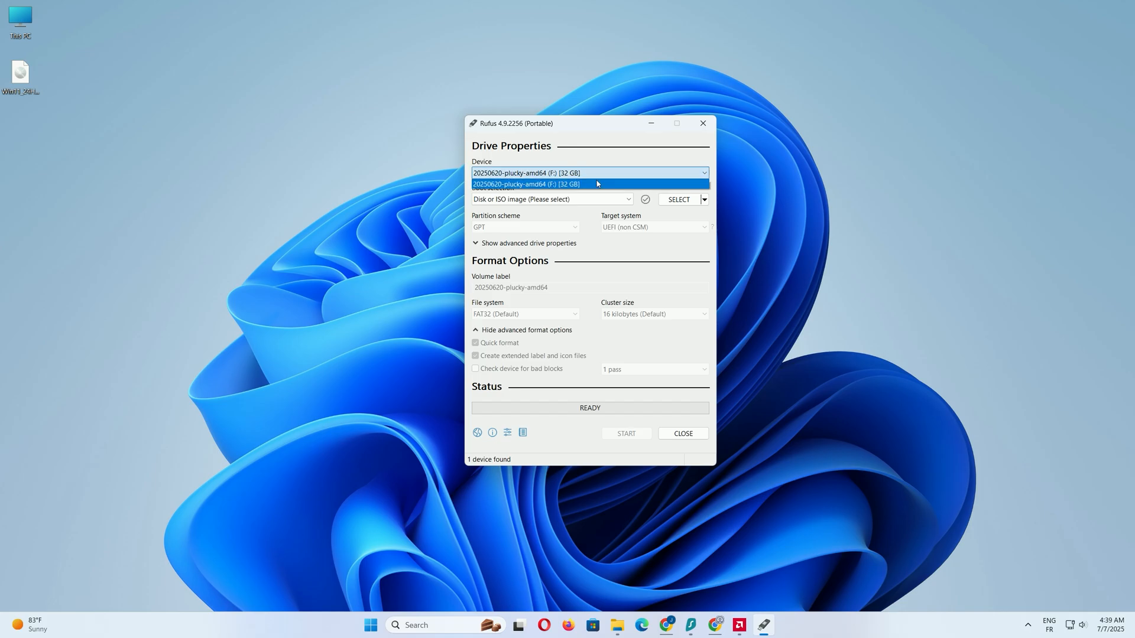
Target the 32 GB USB drive (F:) and browse for a boot disk image
{"action": "left_click", "coordinate": [526, 185]}
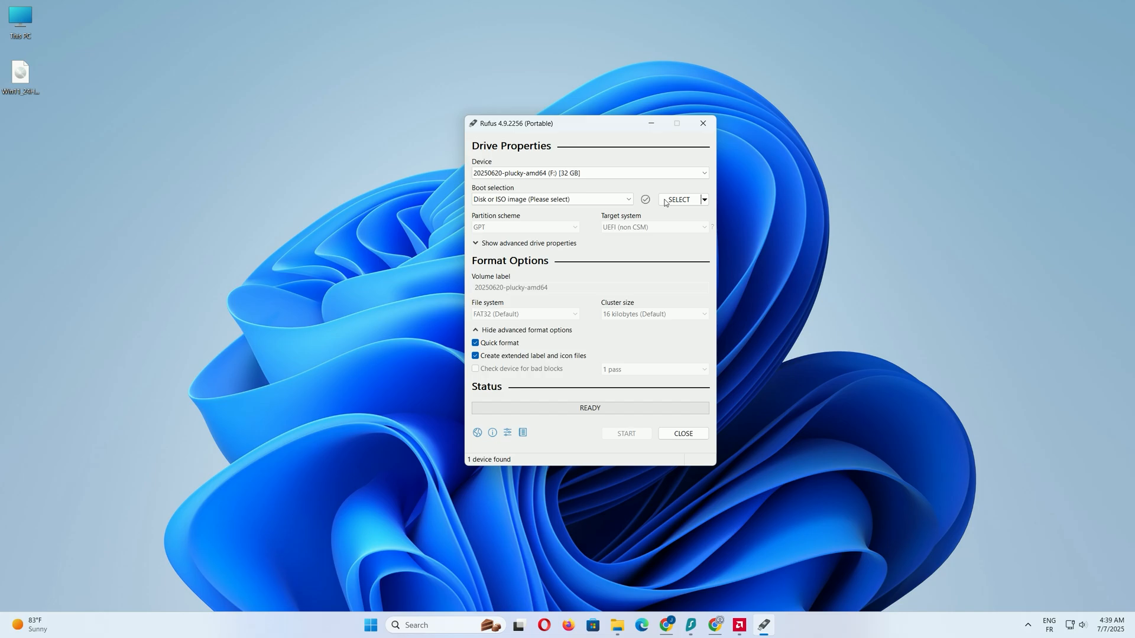
{"action": "left_click", "coordinate": [679, 199]}
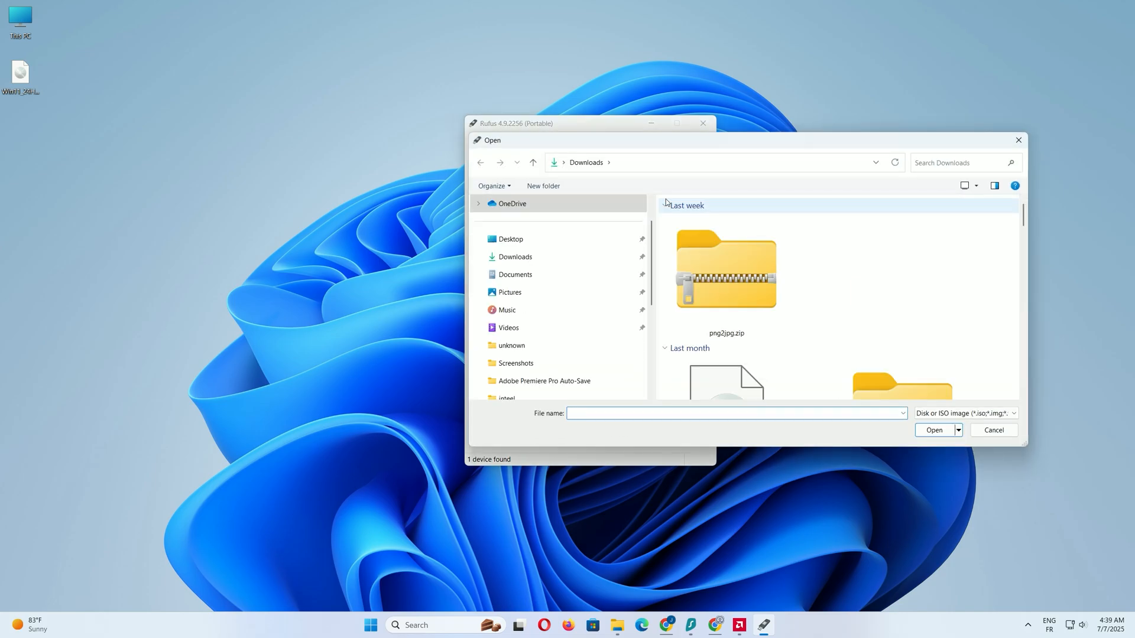
Load Win11_24H2_English_x64.iso from Downloads as the boot selection
{"action": "left_click", "coordinate": [511, 238]}
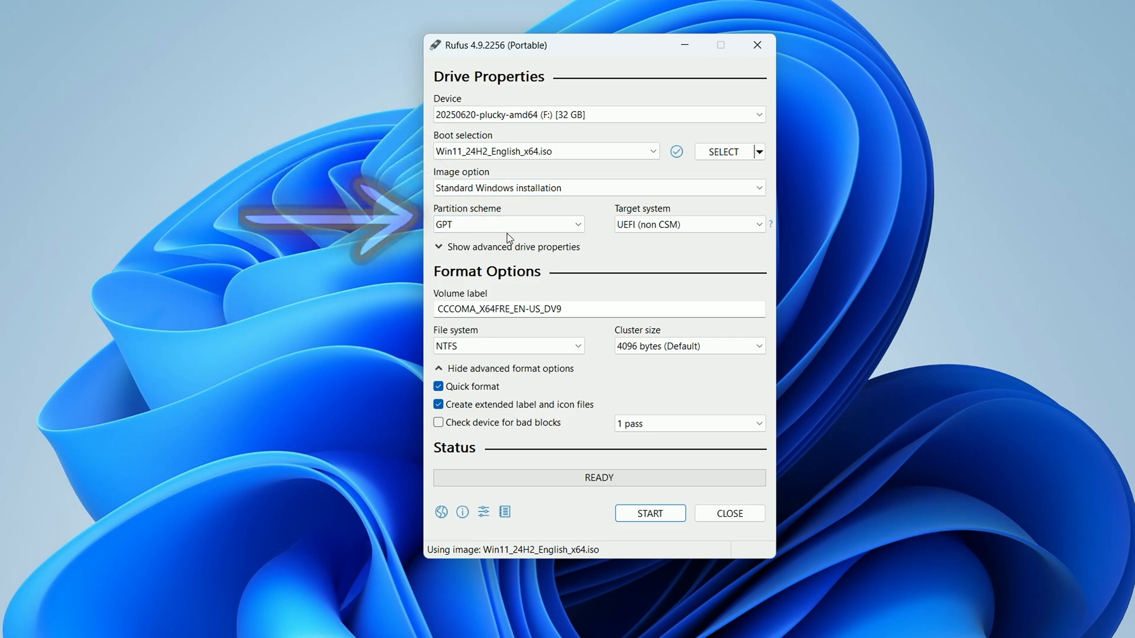
Keep GPT as the partition scheme for the UEFI (non CSM) target
{"action": "left_click", "coordinate": [508, 223]}
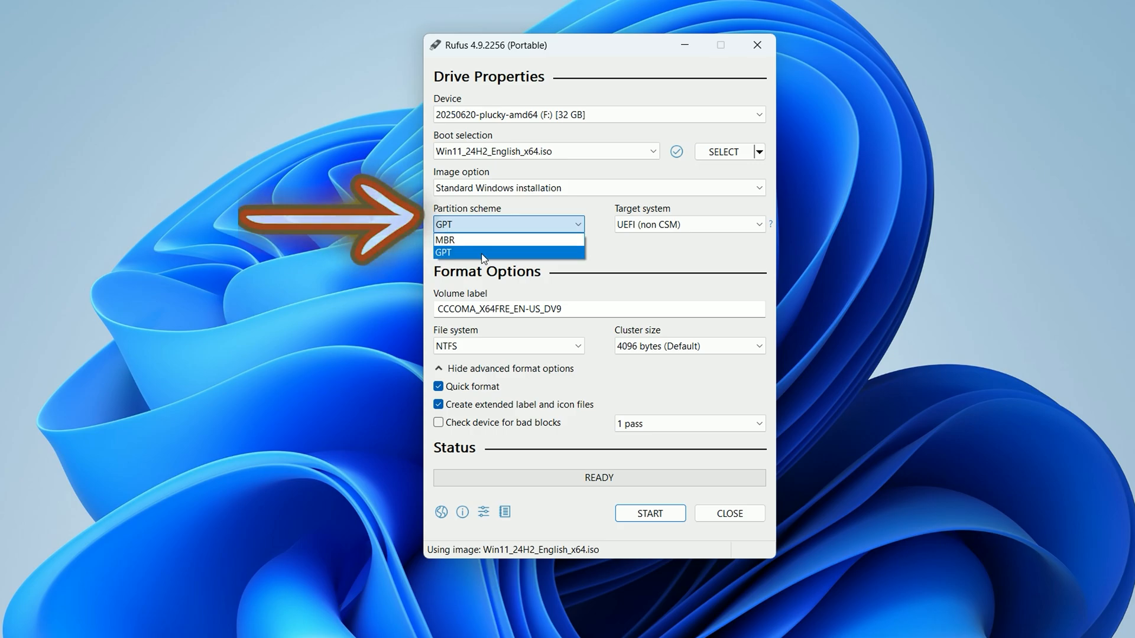
{"action": "left_click", "coordinate": [444, 253]}
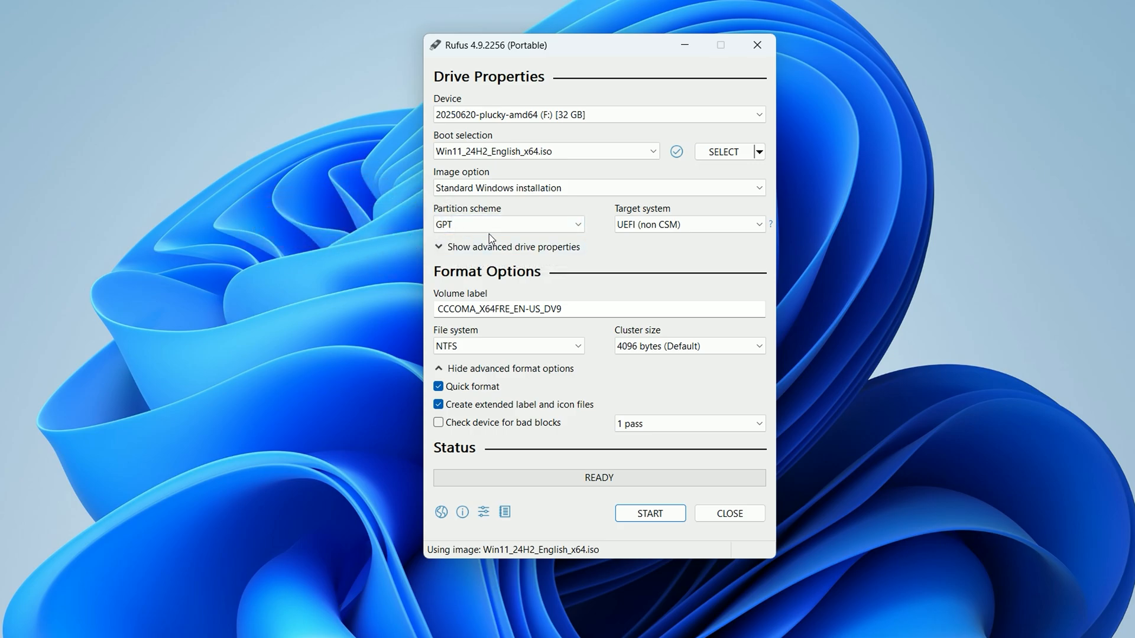
{"action": "left_click", "coordinate": [507, 223]}
{"action": "type", "text": "W"}
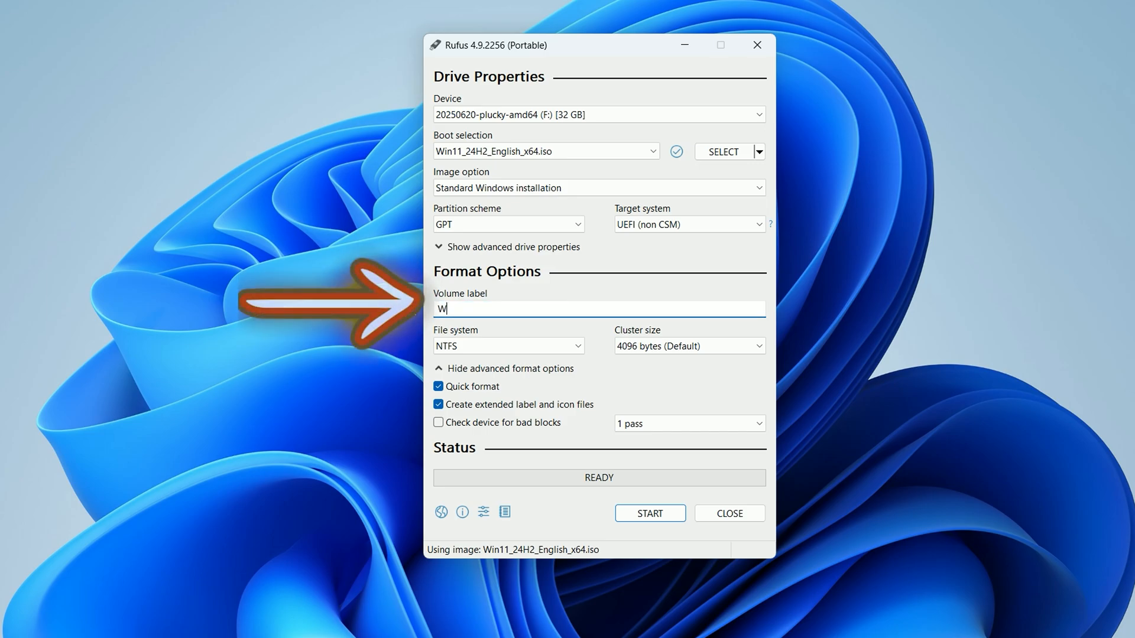
Label the volume 'Windows 11' and start writing the bootable drive
{"action": "type", "text": "indows 11"}
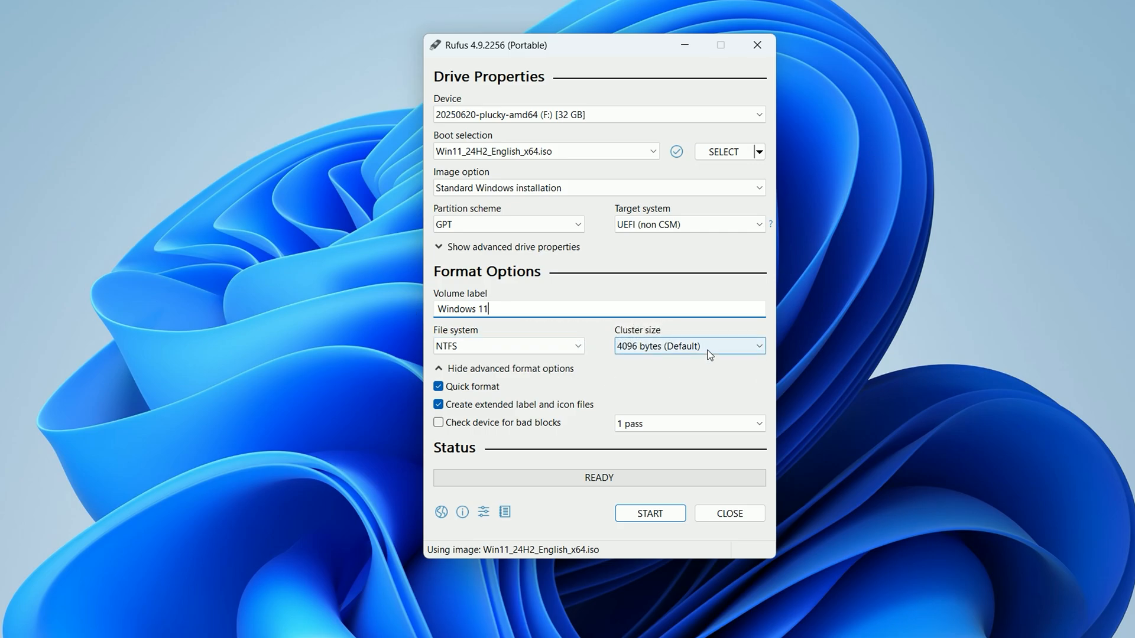
{"action": "mouse_move", "coordinate": [688, 346]}
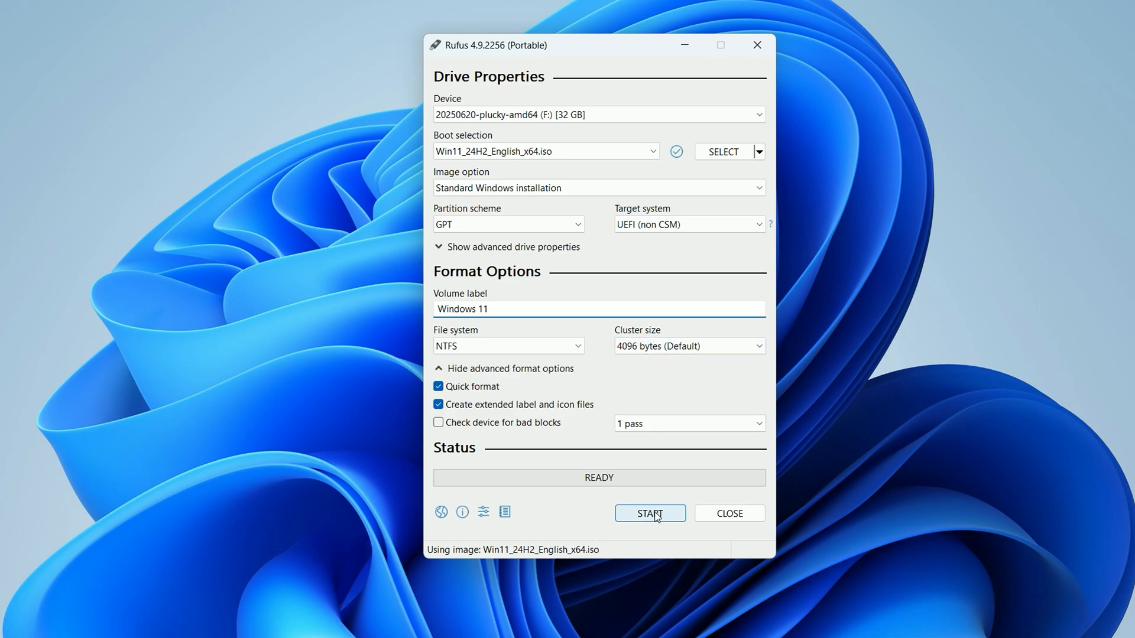
{"action": "left_click", "coordinate": [650, 513]}
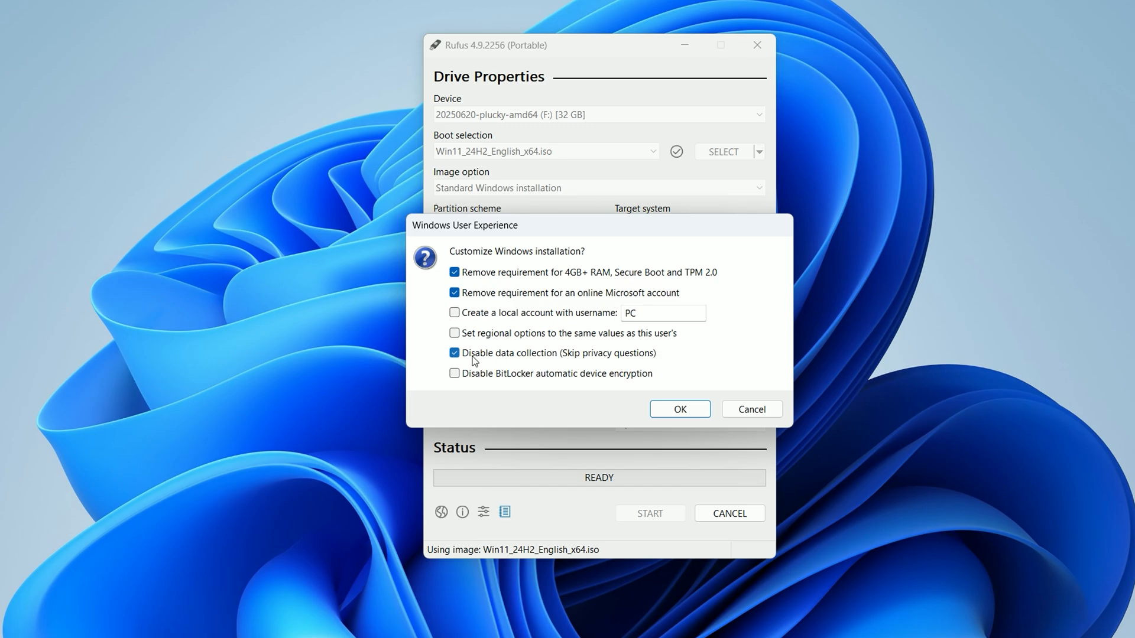
Tick the requirement-removal and privacy-skip options in Windows User Experience and confirm
{"action": "left_click", "coordinate": [678, 409]}
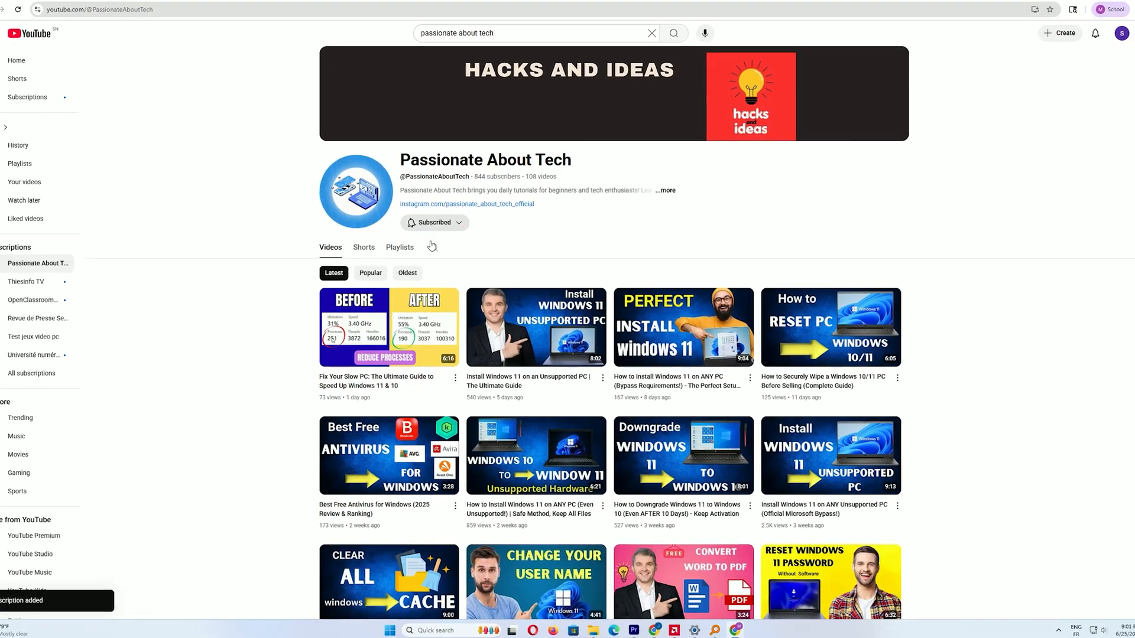
{"action": "left_click", "coordinate": [434, 222]}
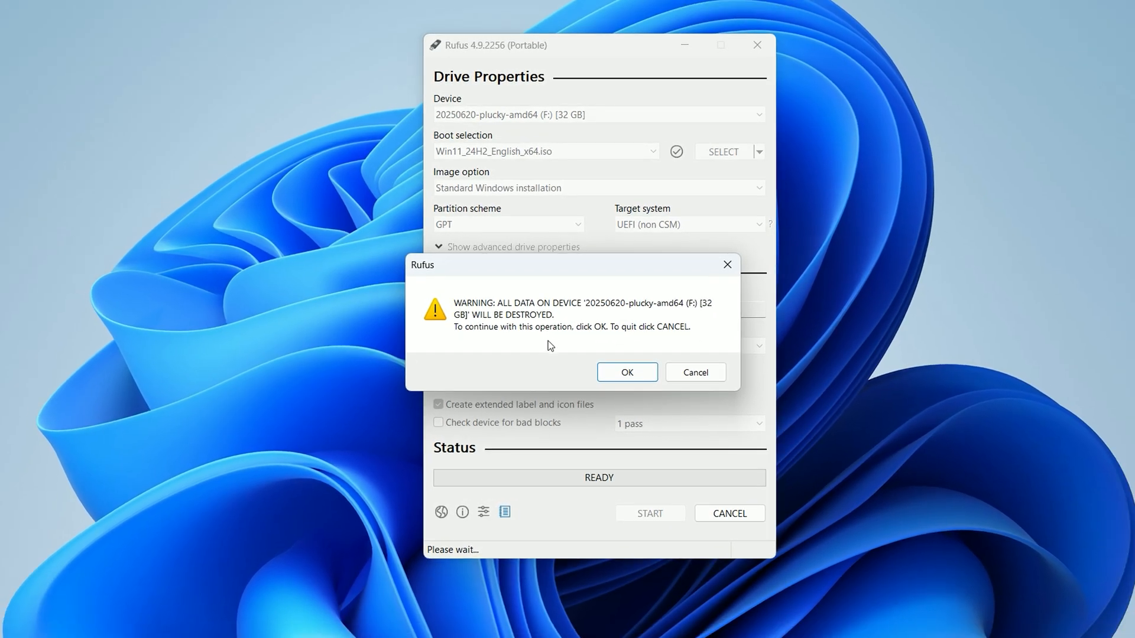
Accept the data-destruction warning so the Windows 11 image is written to the 32 GB drive
{"action": "left_click", "coordinate": [626, 373]}
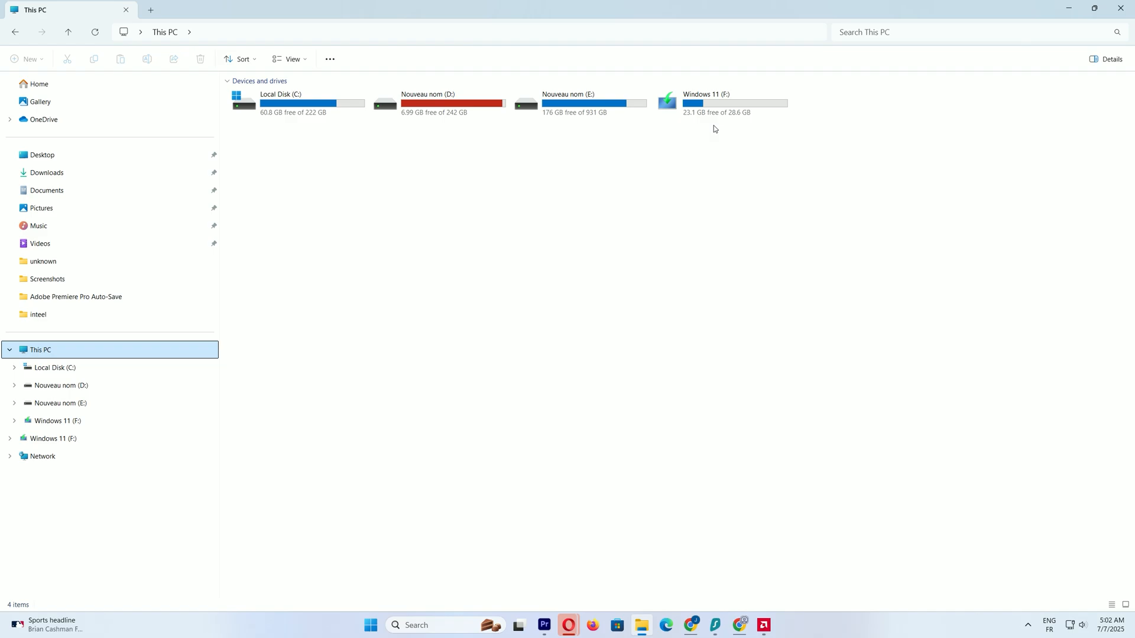
{"action": "mouse_move", "coordinate": [716, 124]}
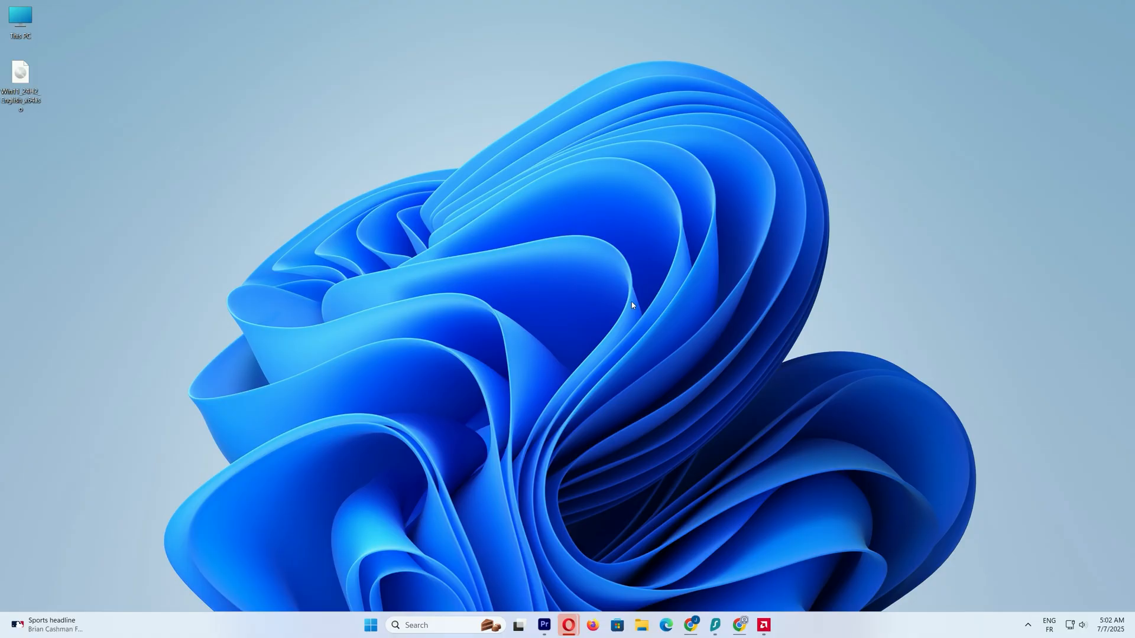
{"action": "mouse_move", "coordinate": [639, 301]}
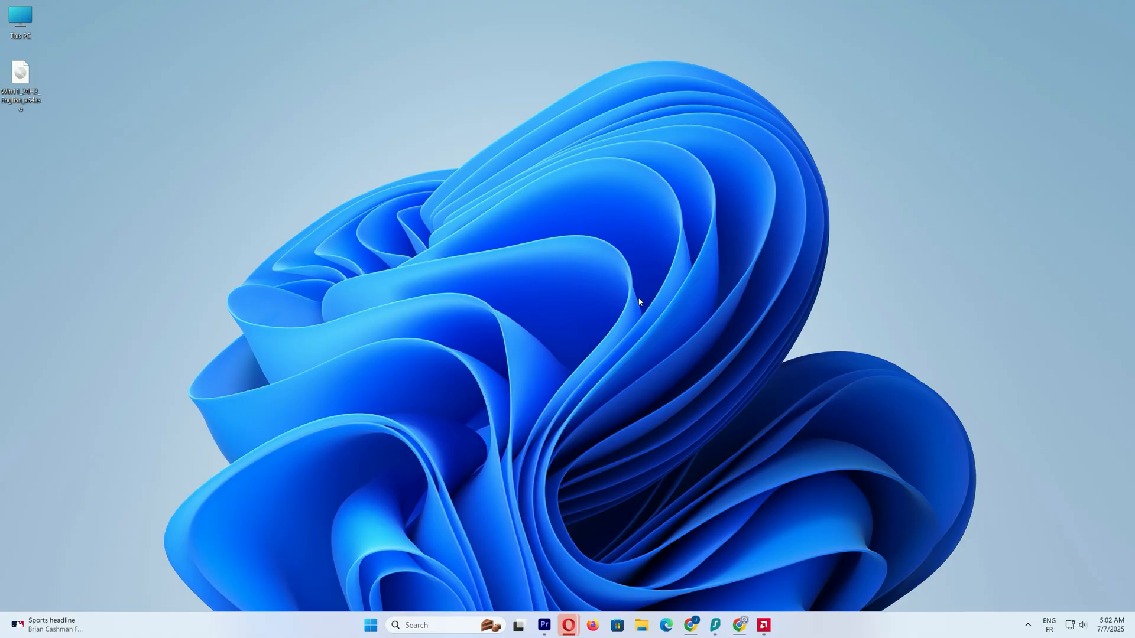